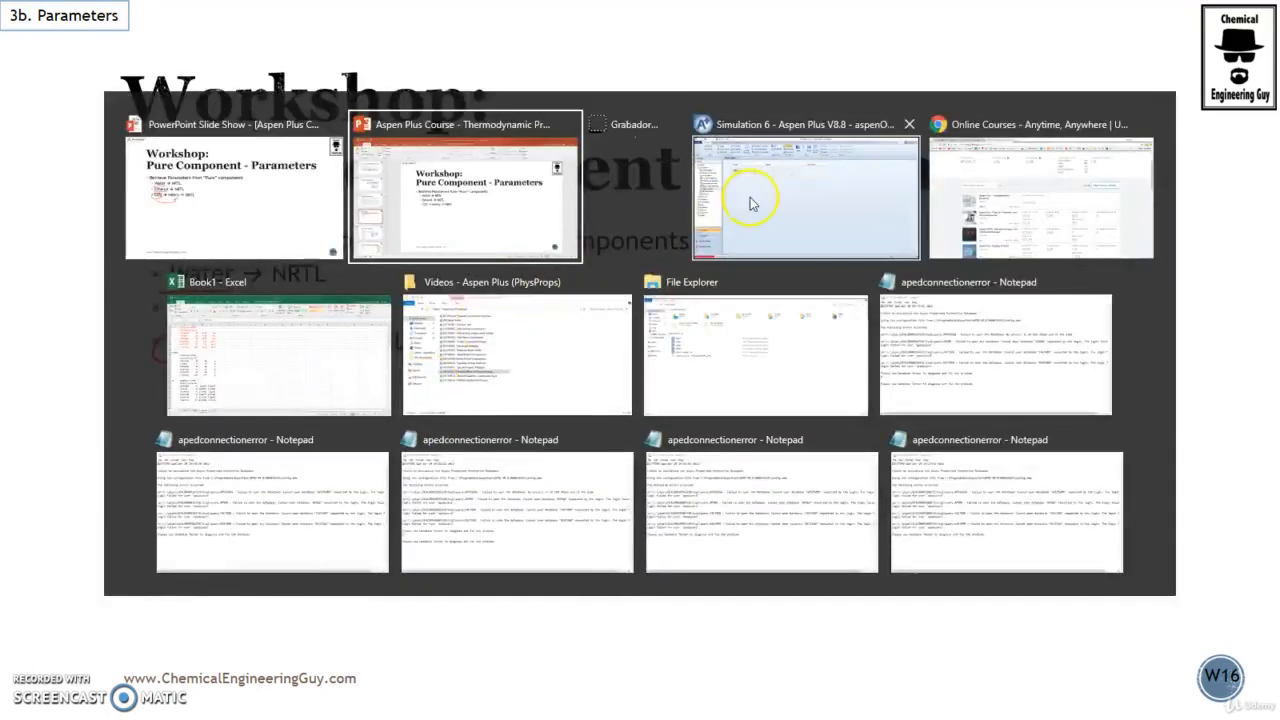
Add WATER, ETHANOL and CO2 to the component specification list.
left_click(804, 196)
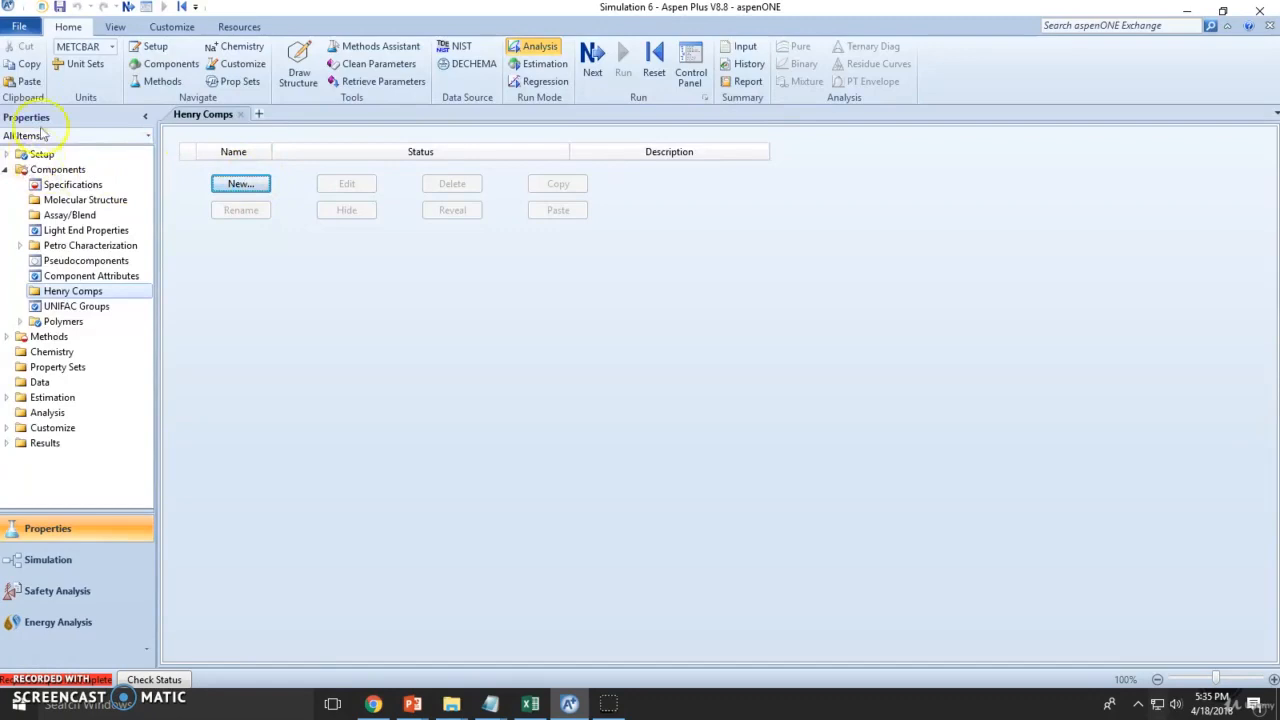
left_click(72, 184)
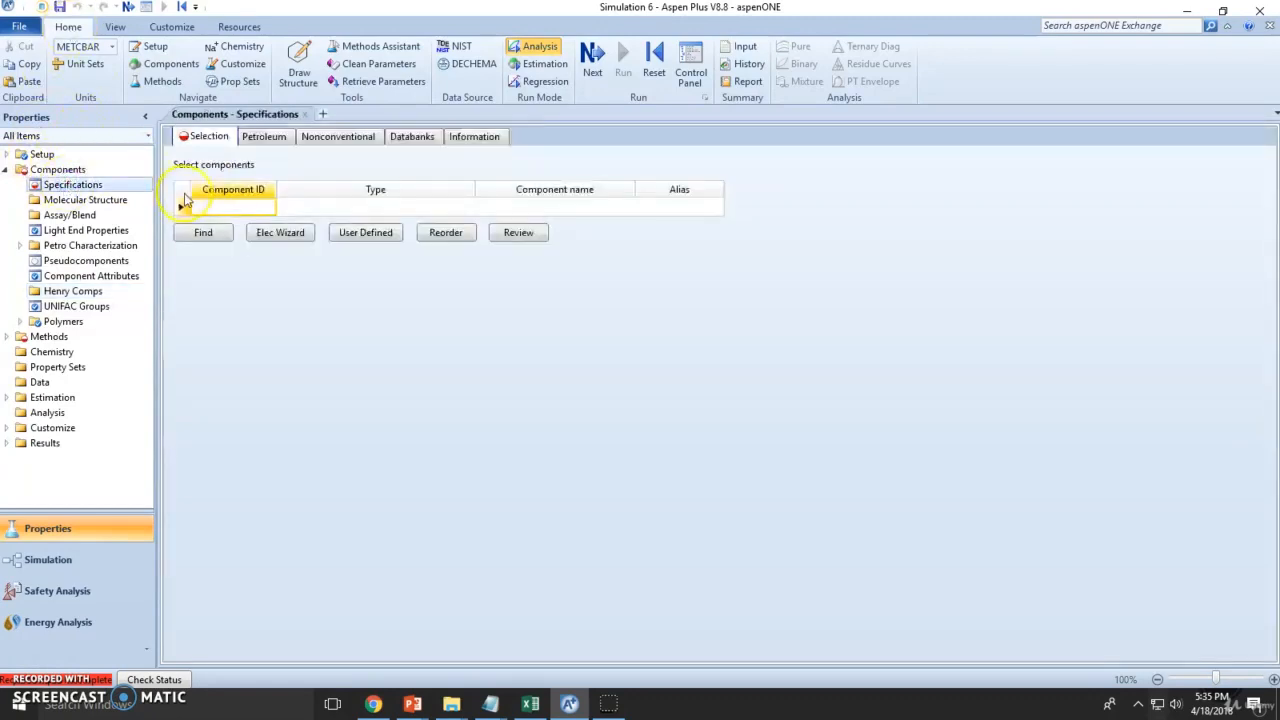
type("ETHANOL")
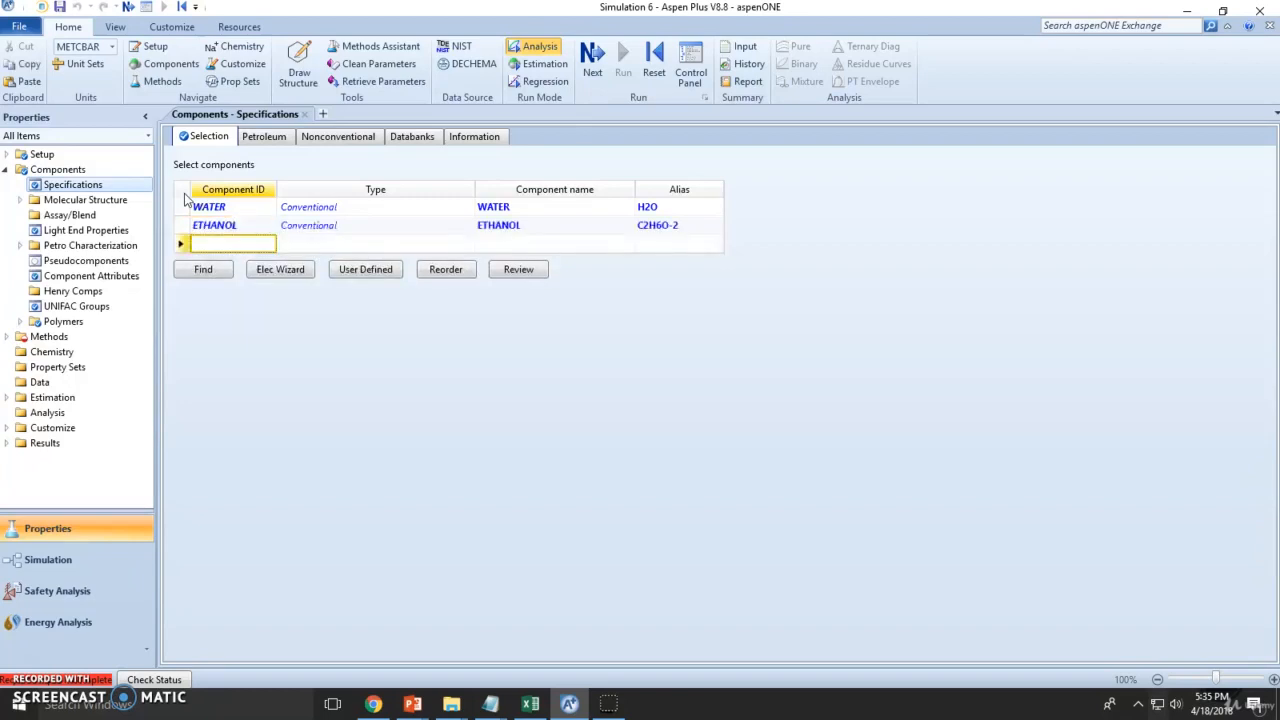
type("CO2")
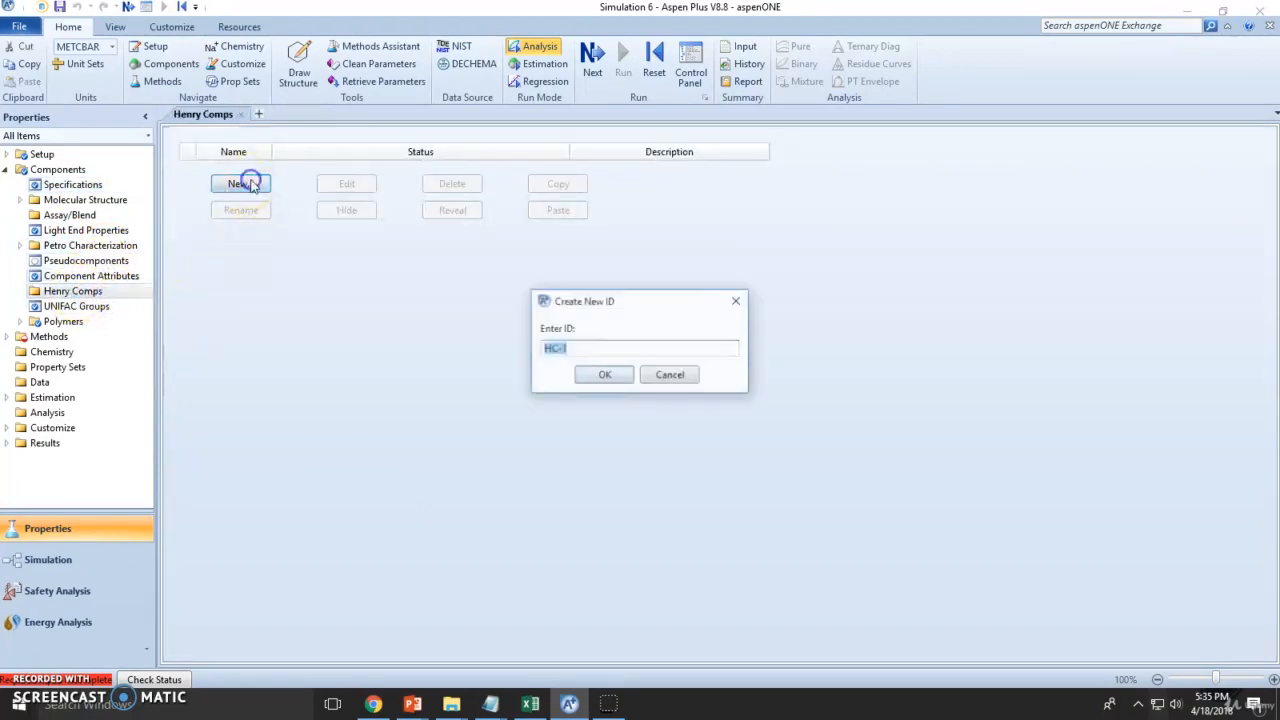
Create Henry component set HC-1 with CO2 as the selected component.
left_click(604, 374)
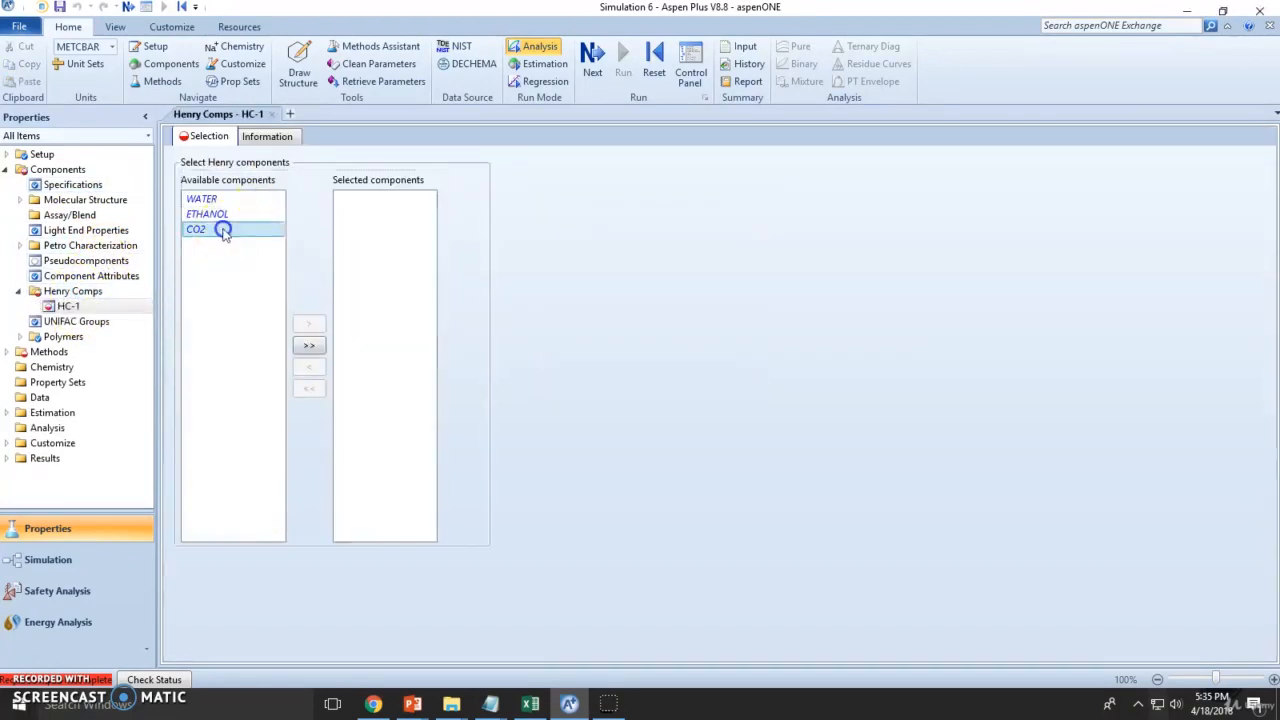
left_click(308, 324)
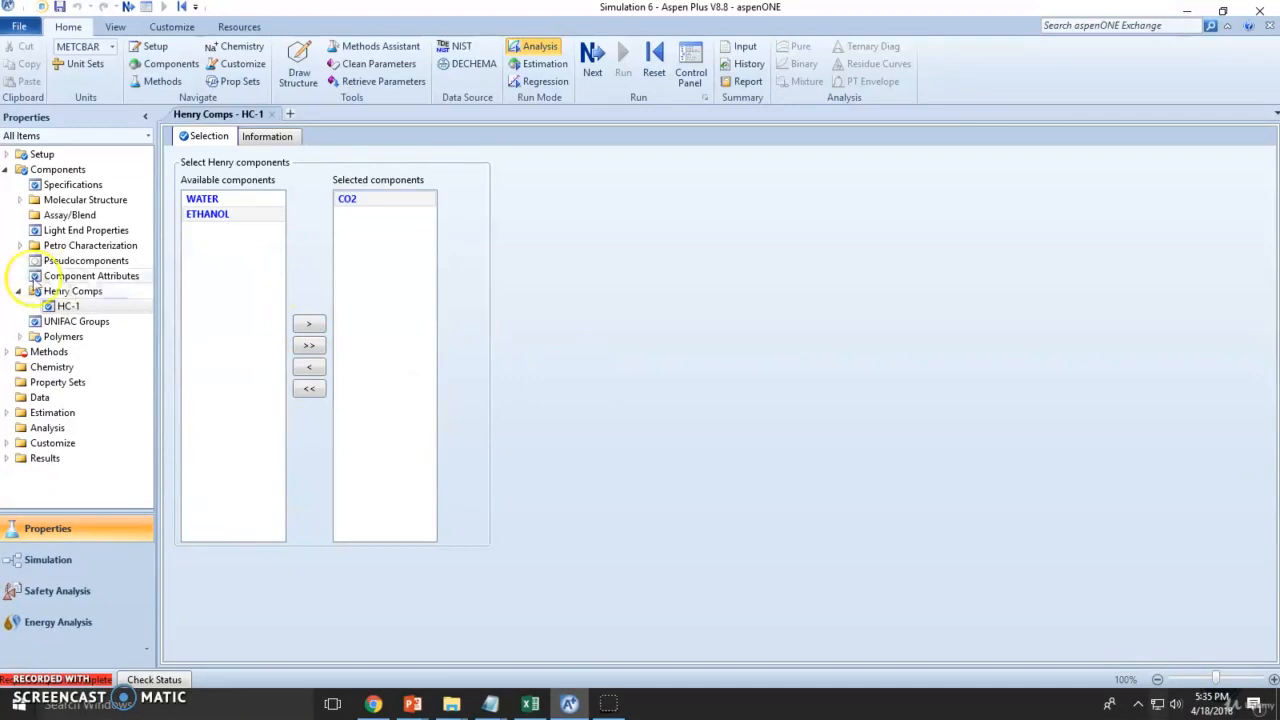
left_click(8, 168)
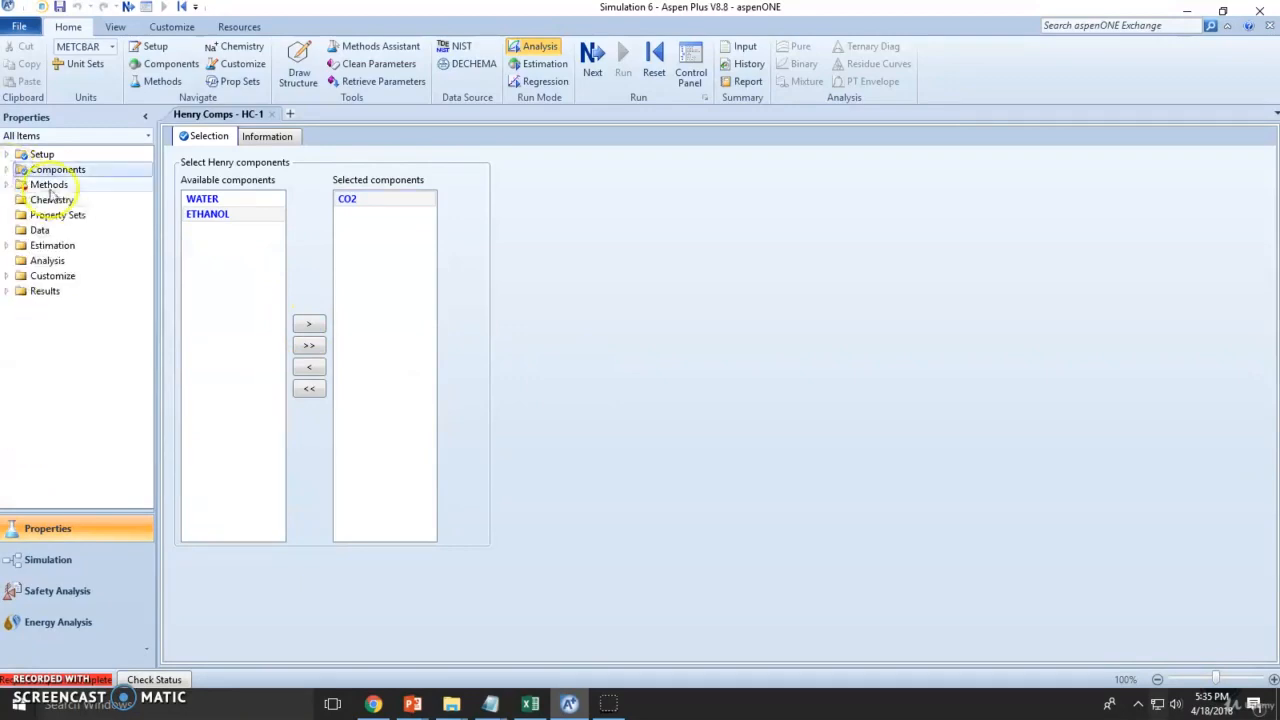
Choose NRTL as the property method and accept running the completed property input.
left_click(48, 184)
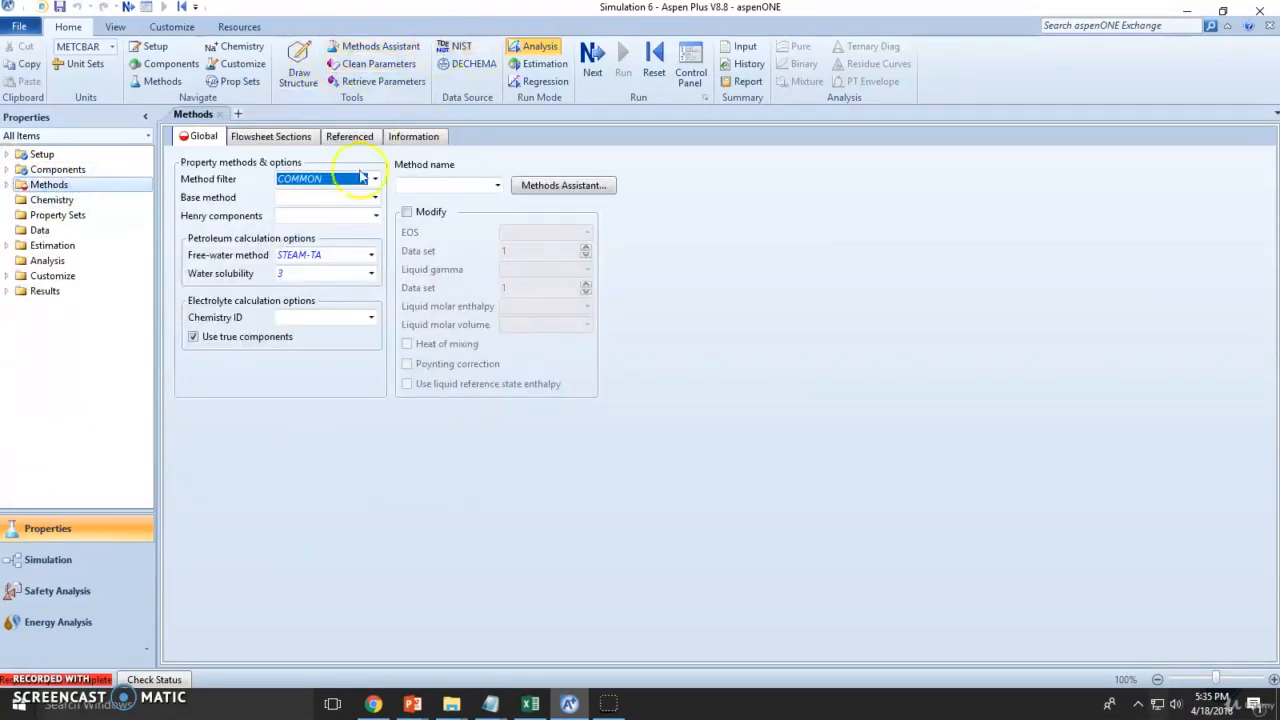
left_click(496, 184)
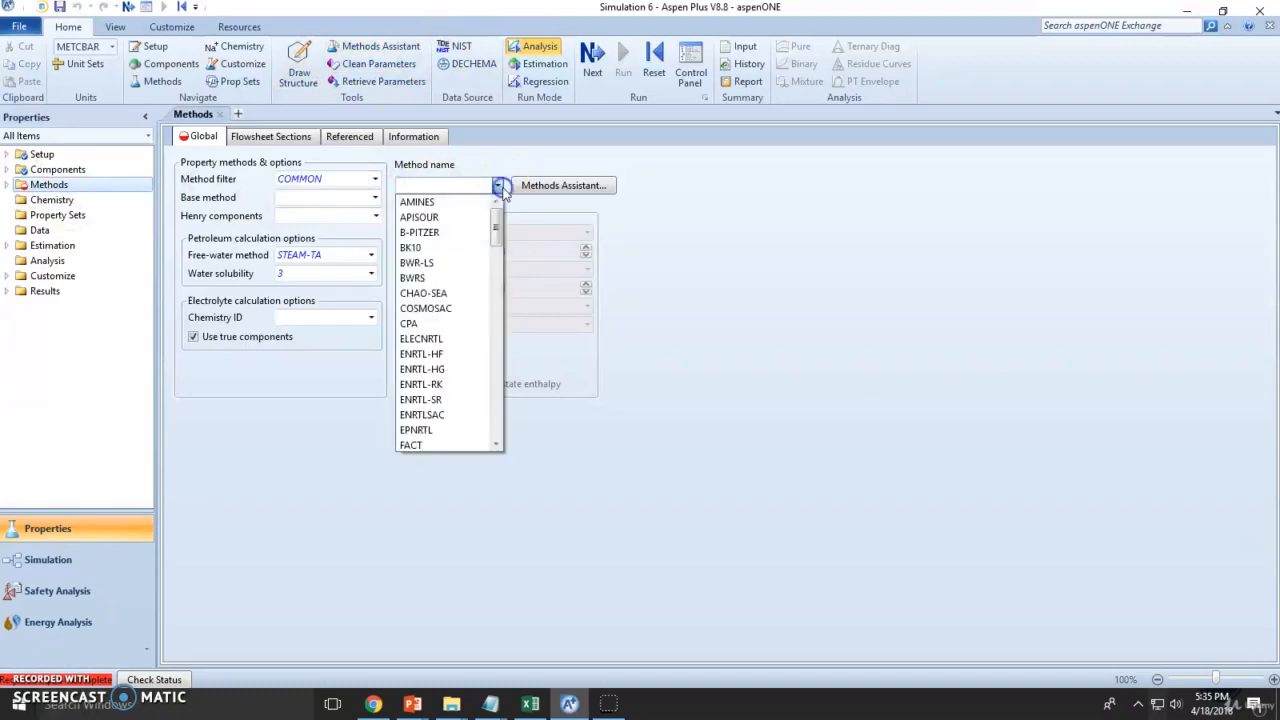
left_click(412, 198)
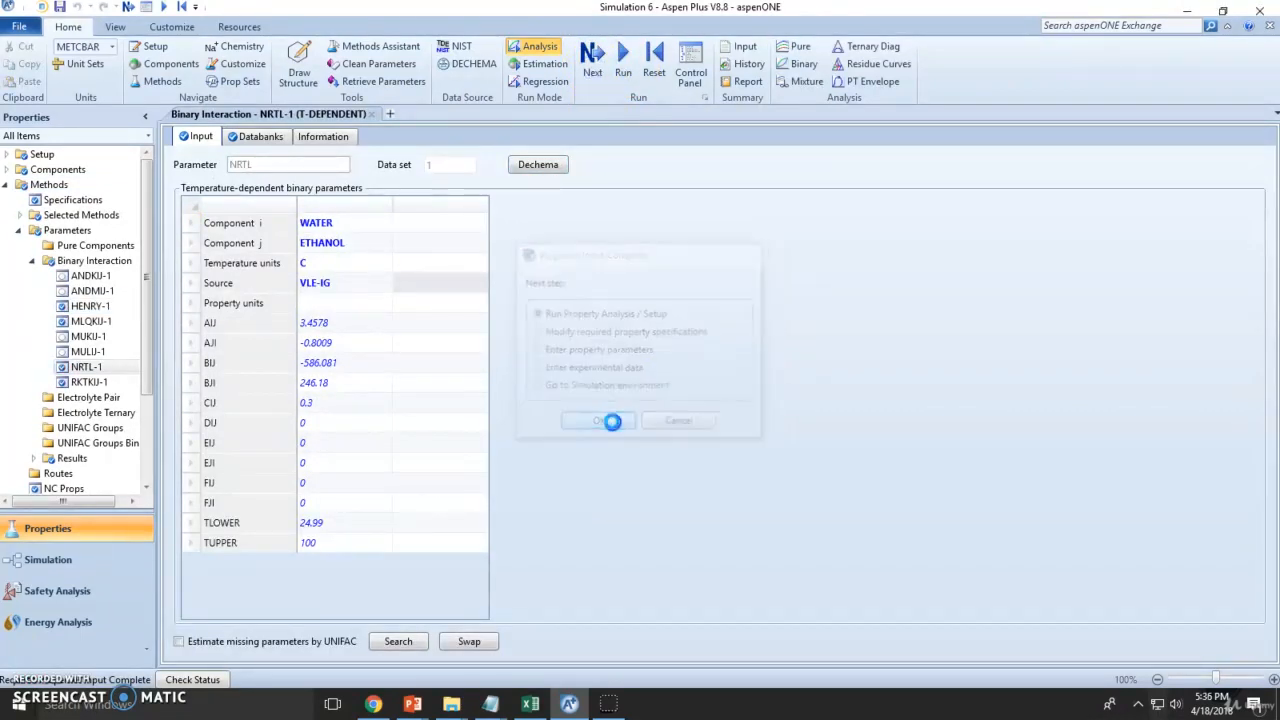
left_click(598, 420)
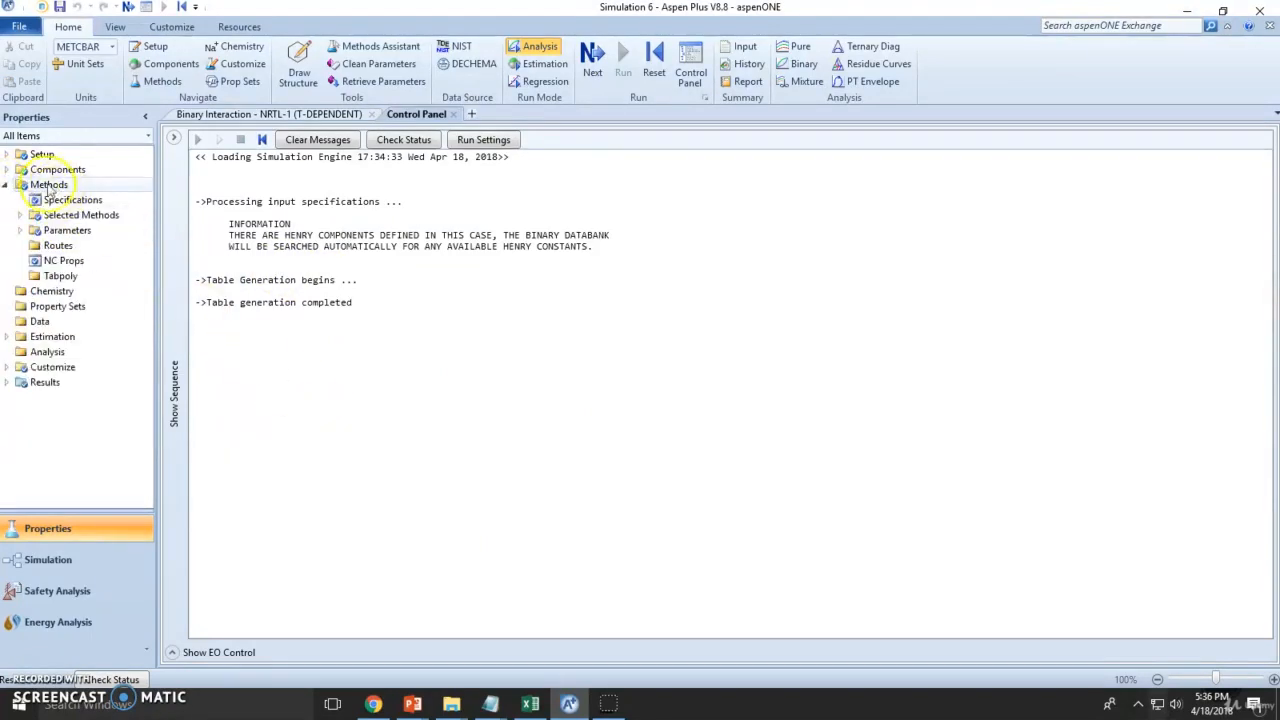
Retrieve all available pure component parameters from the Pure Components form.
left_click(68, 230)
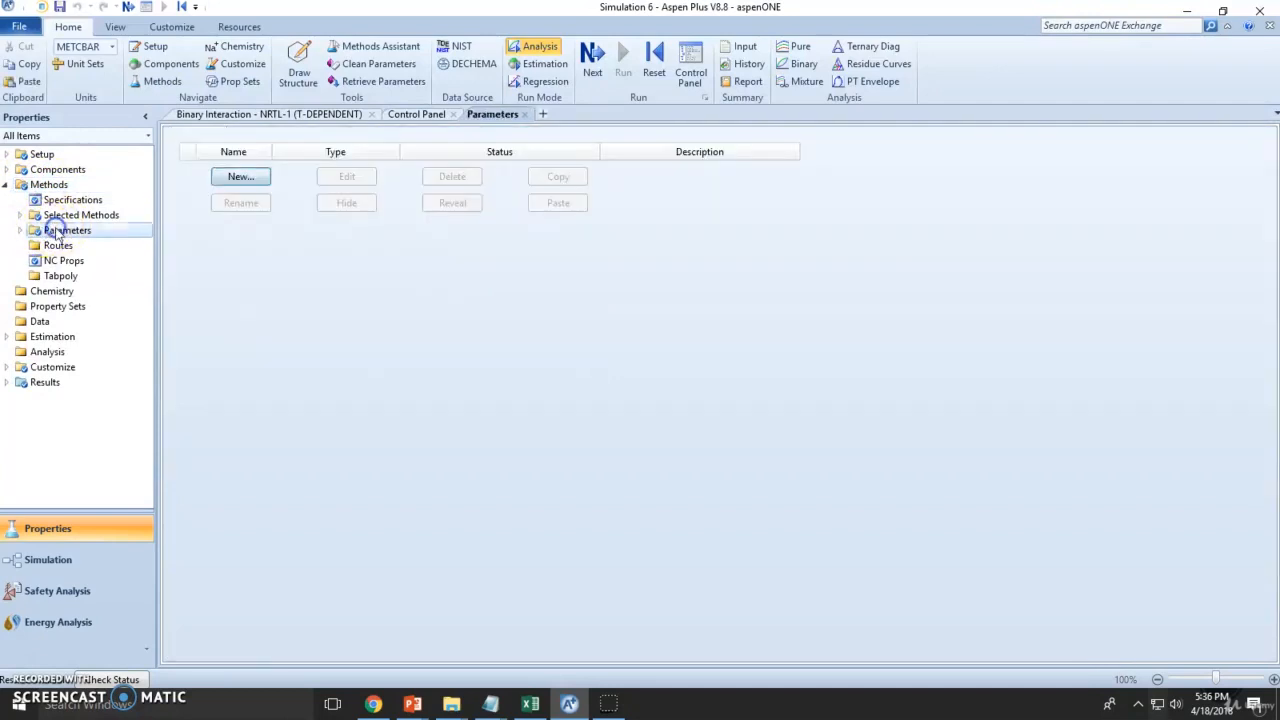
left_click(68, 230)
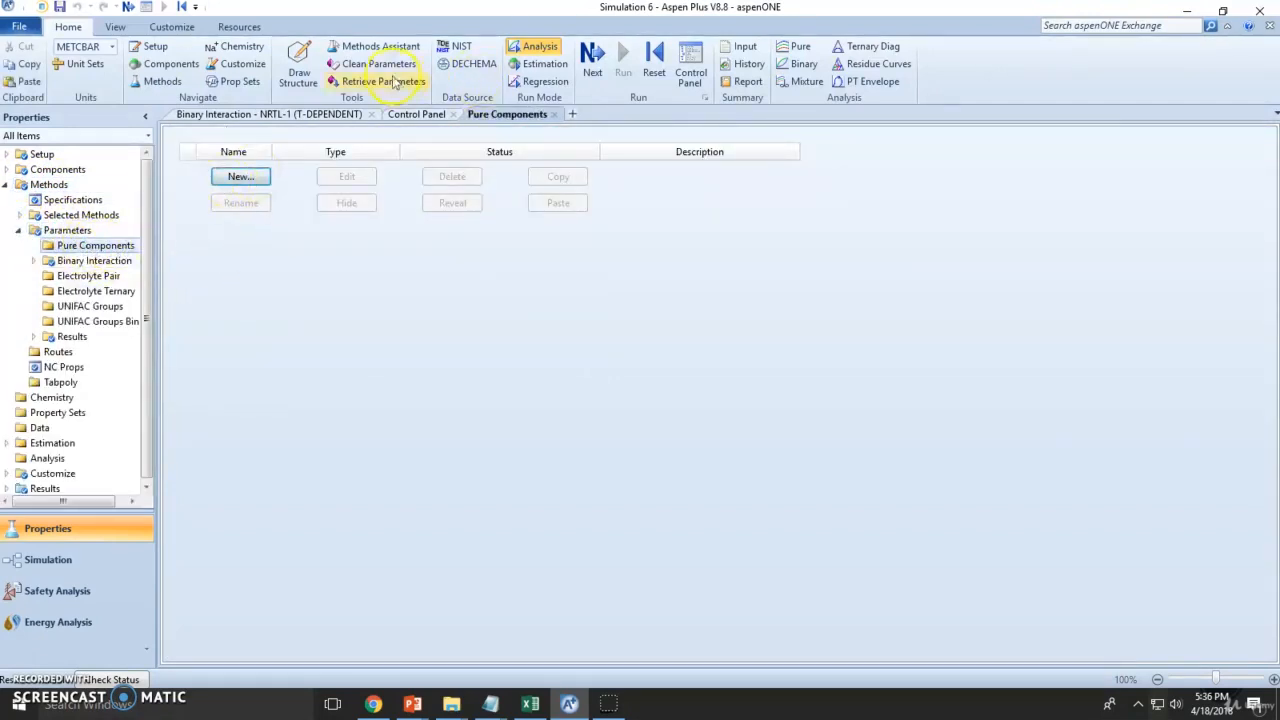
left_click(384, 80)
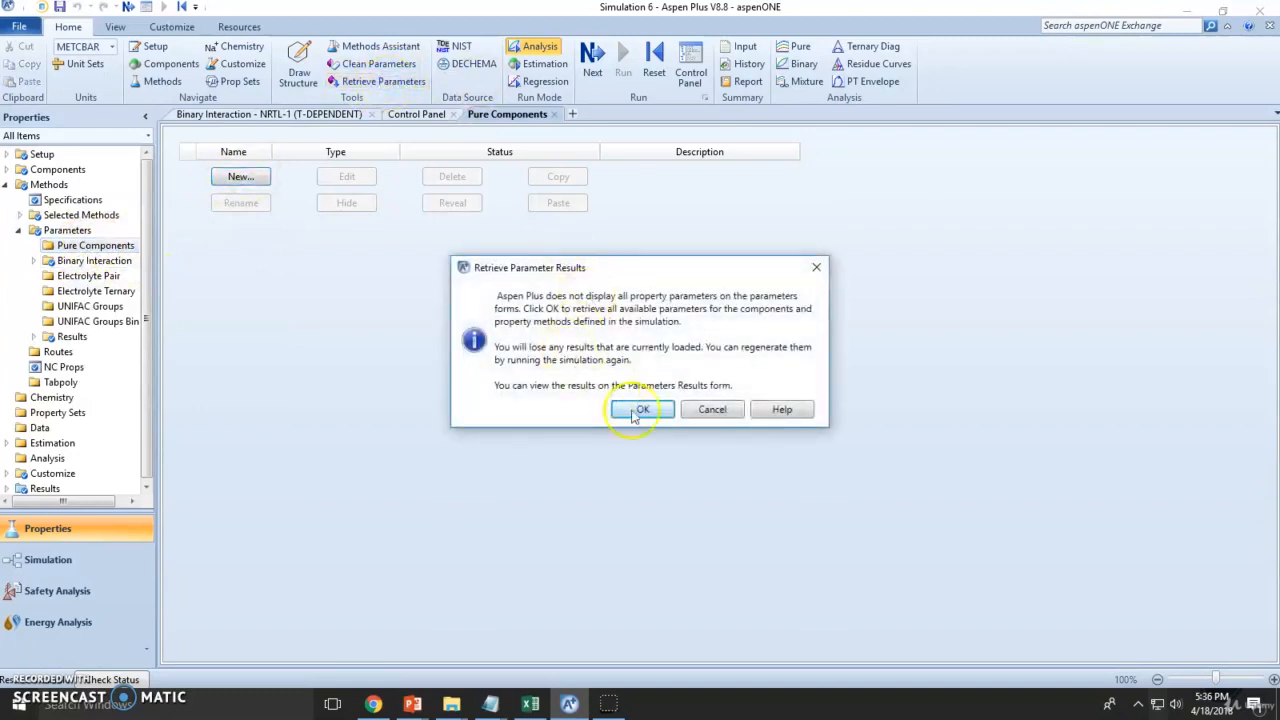
left_click(640, 408)
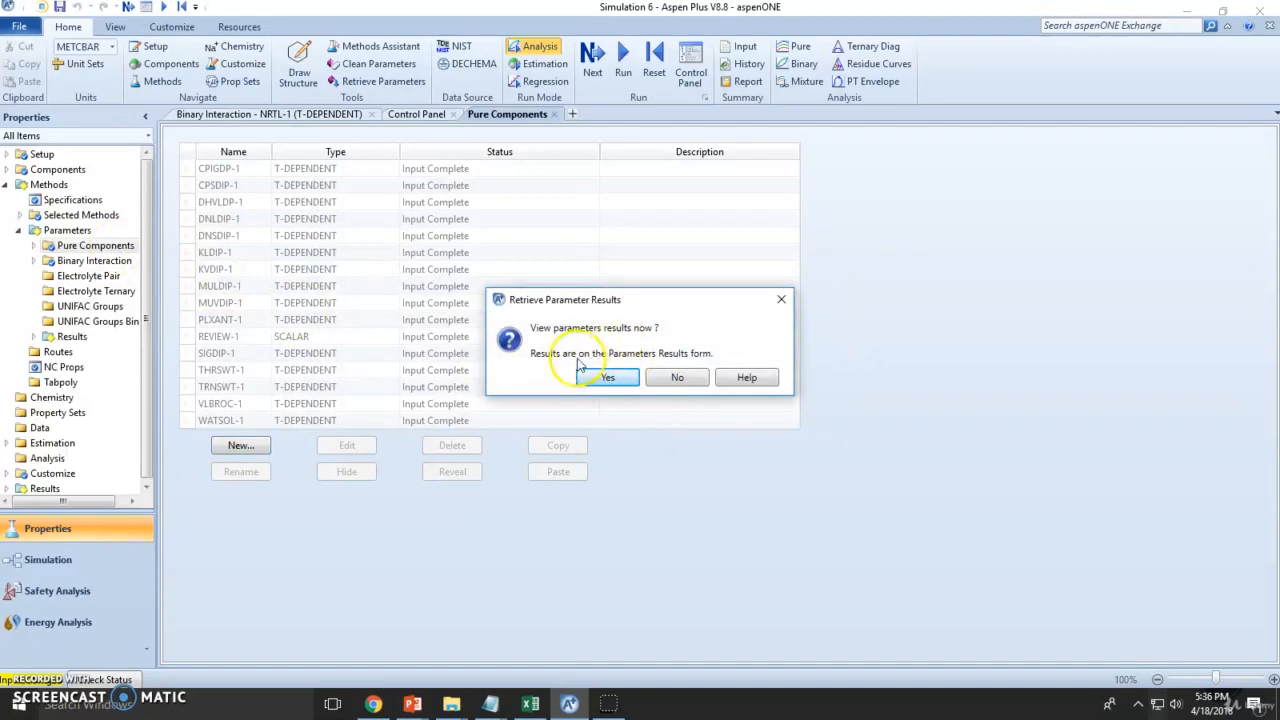
left_click(608, 376)
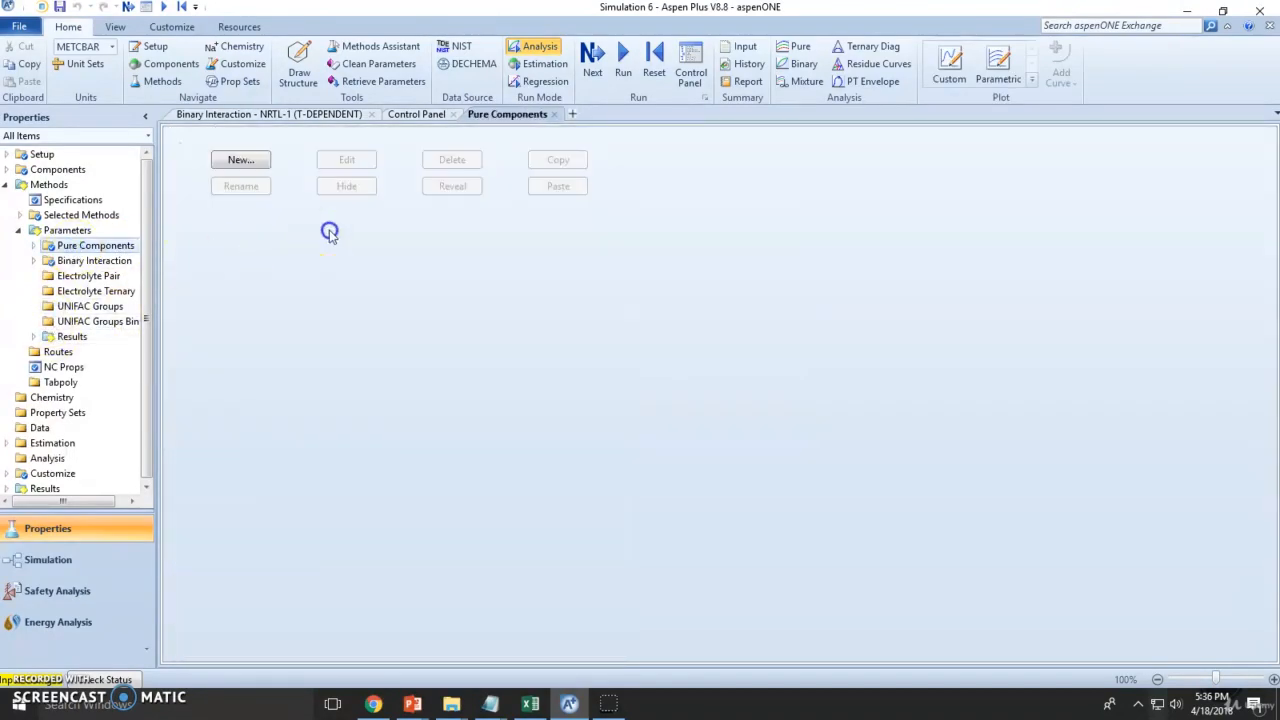
Review the CPIGDP-1, CPSDIP-1, DHVLDP-1 and DNLDIP-1 parameter sets.
left_click(240, 160)
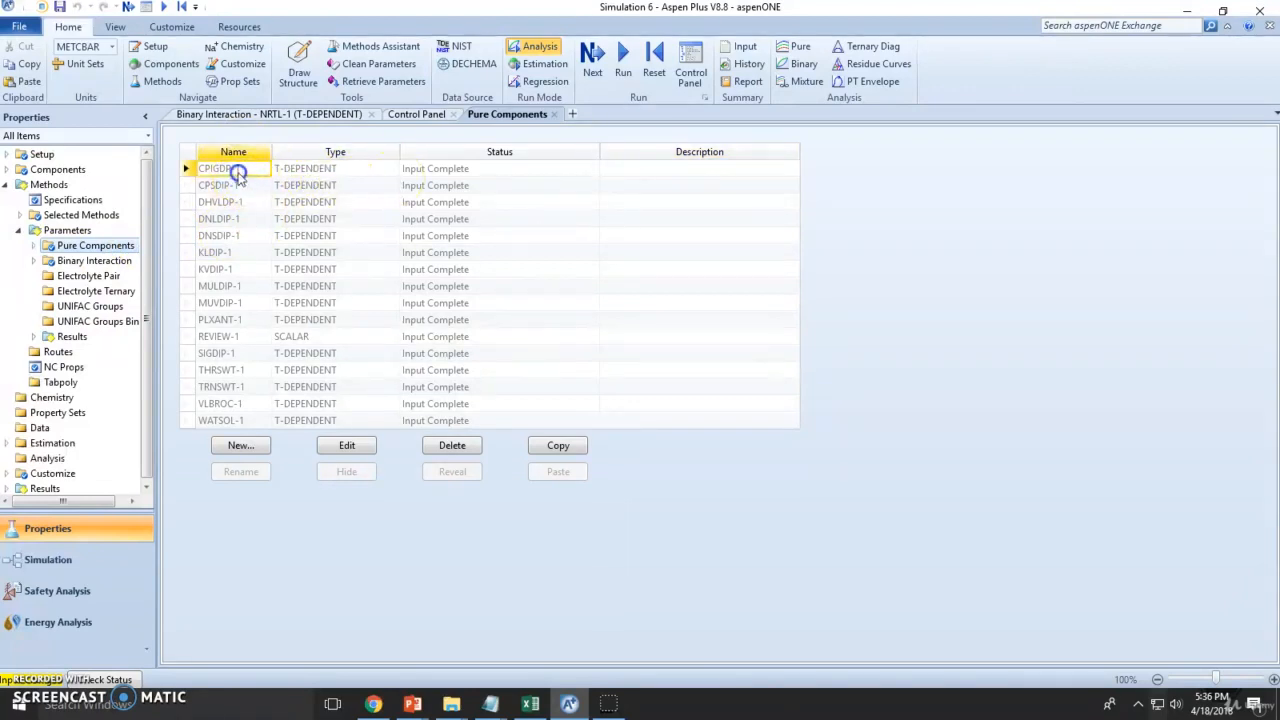
double_click(216, 168)
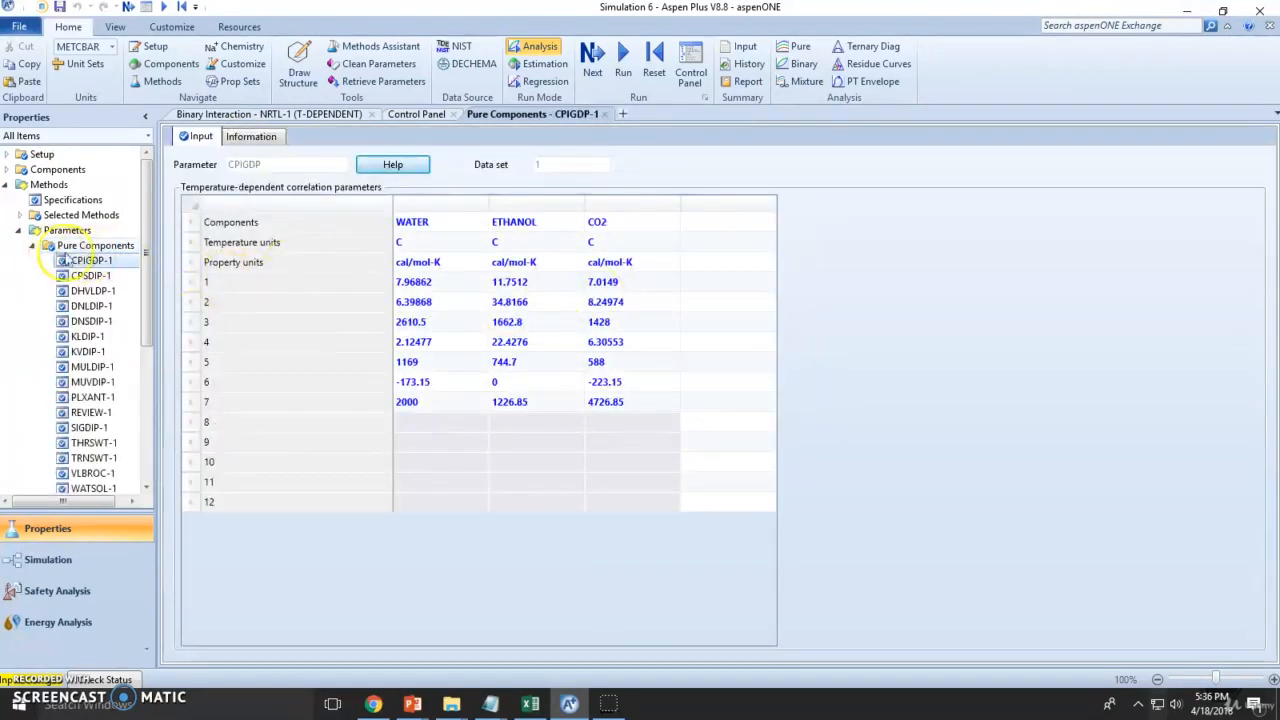
left_click(92, 276)
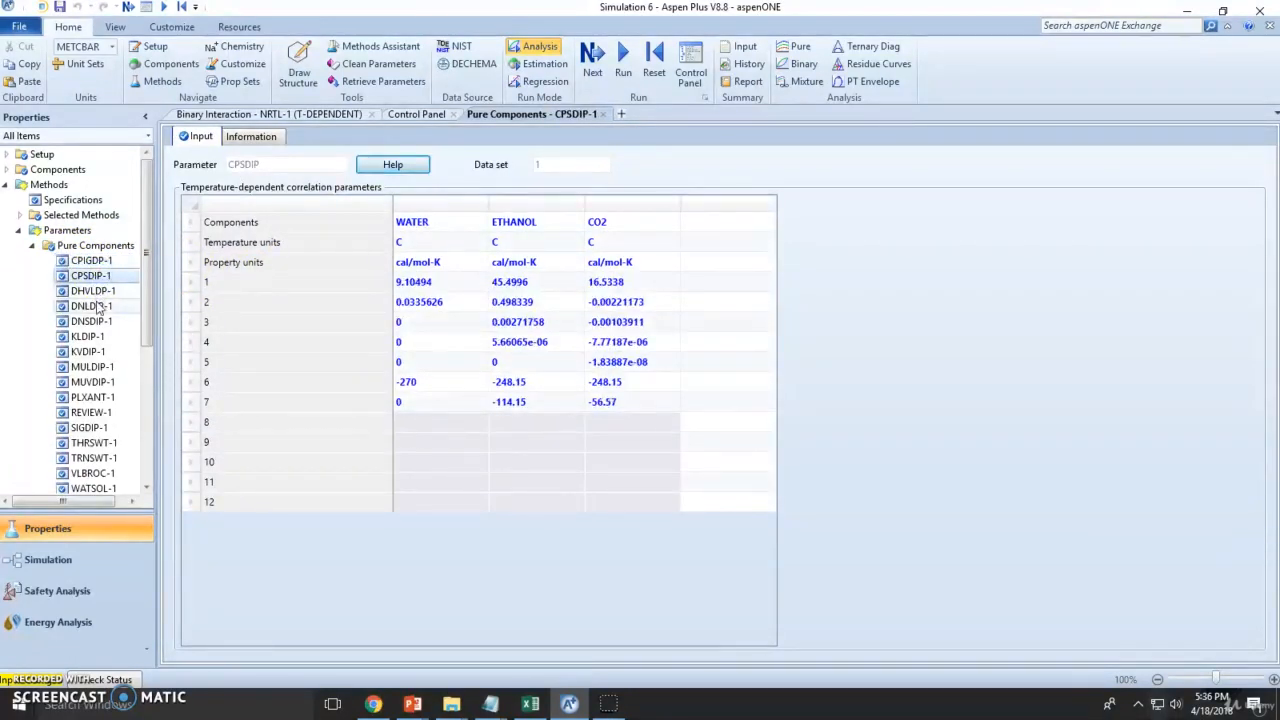
left_click(92, 292)
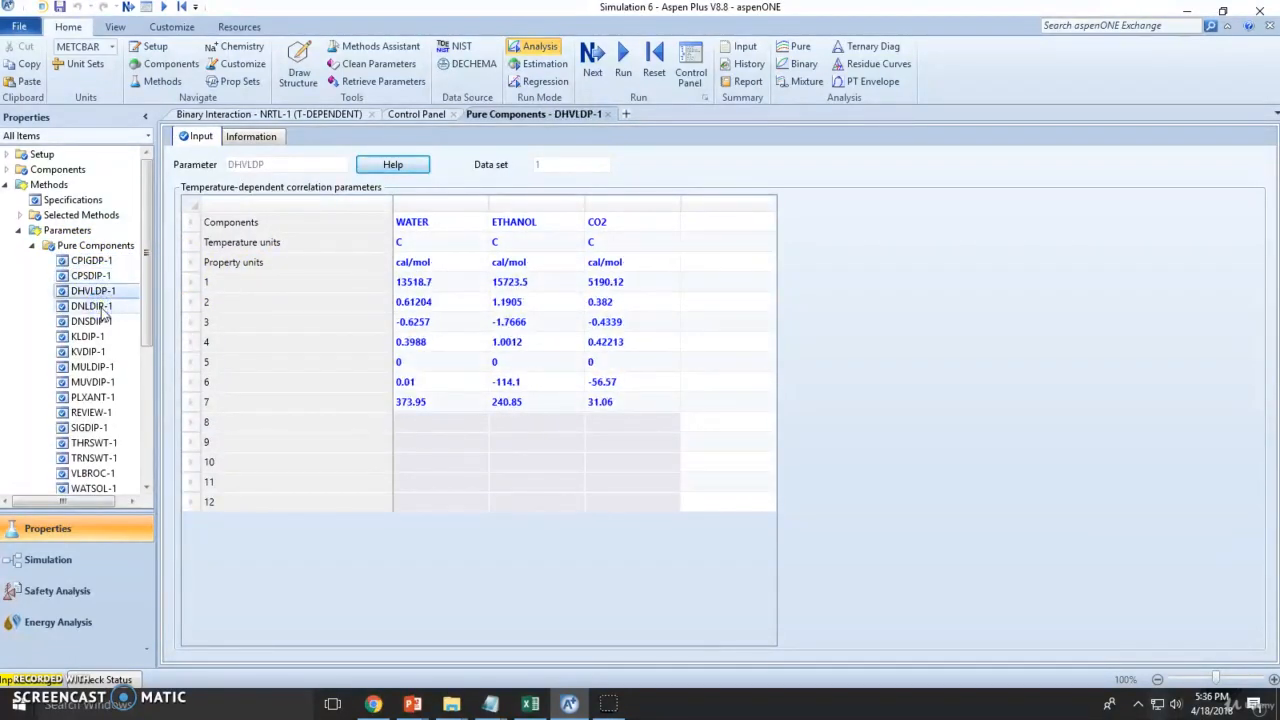
left_click(92, 306)
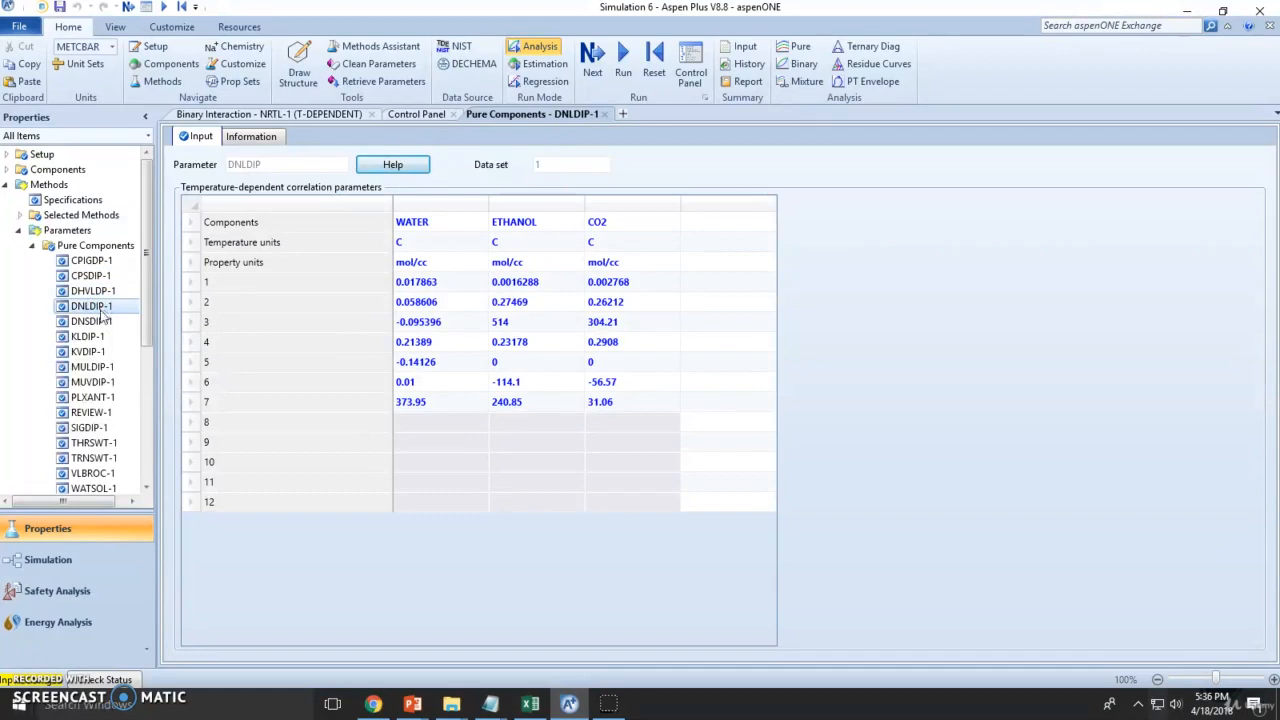
mouse_move(92, 320)
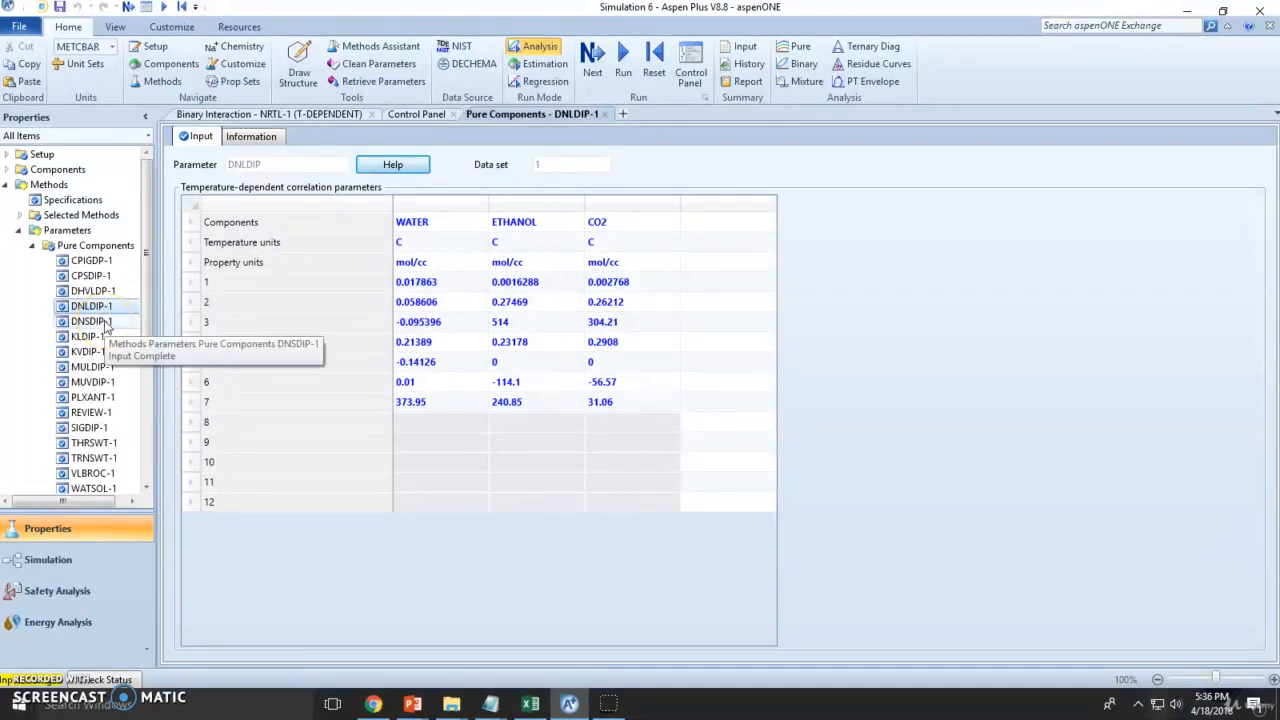
mouse_move(236, 348)
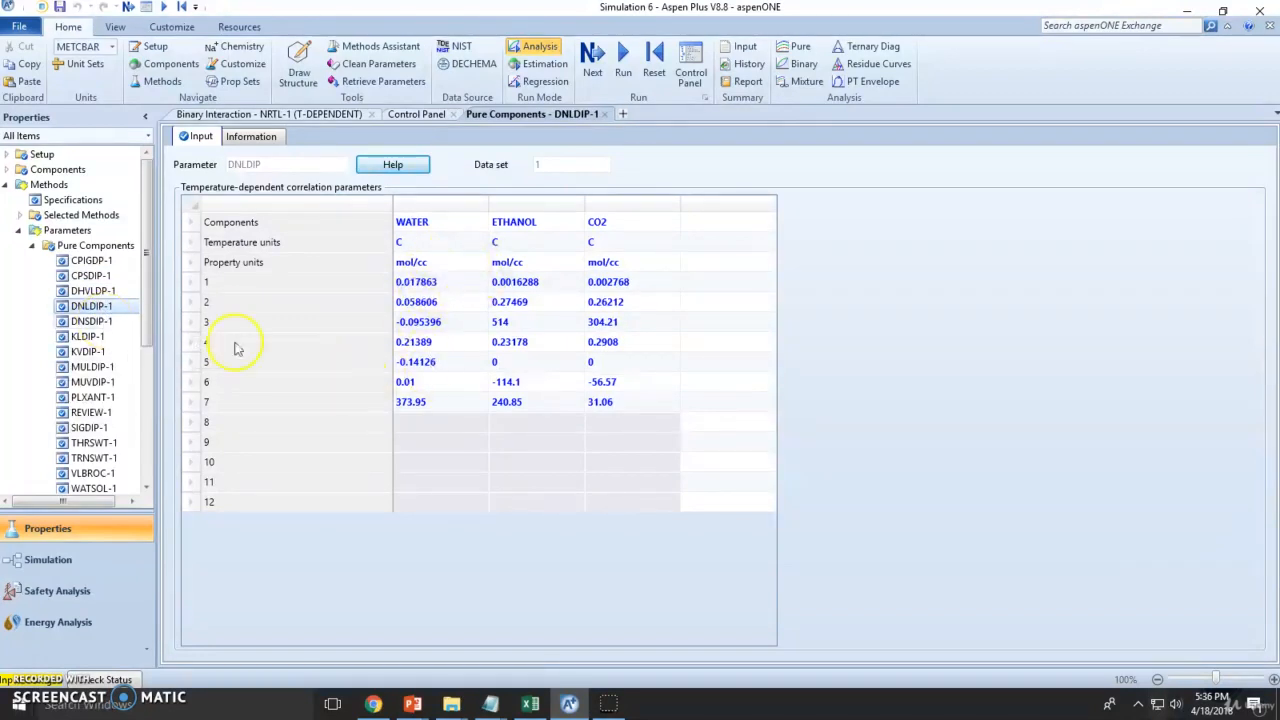
Review the KLDIP-1, KVDIP-1, MUVDIP-1 and REVIEW-1 scalar parameter sets.
left_click(88, 336)
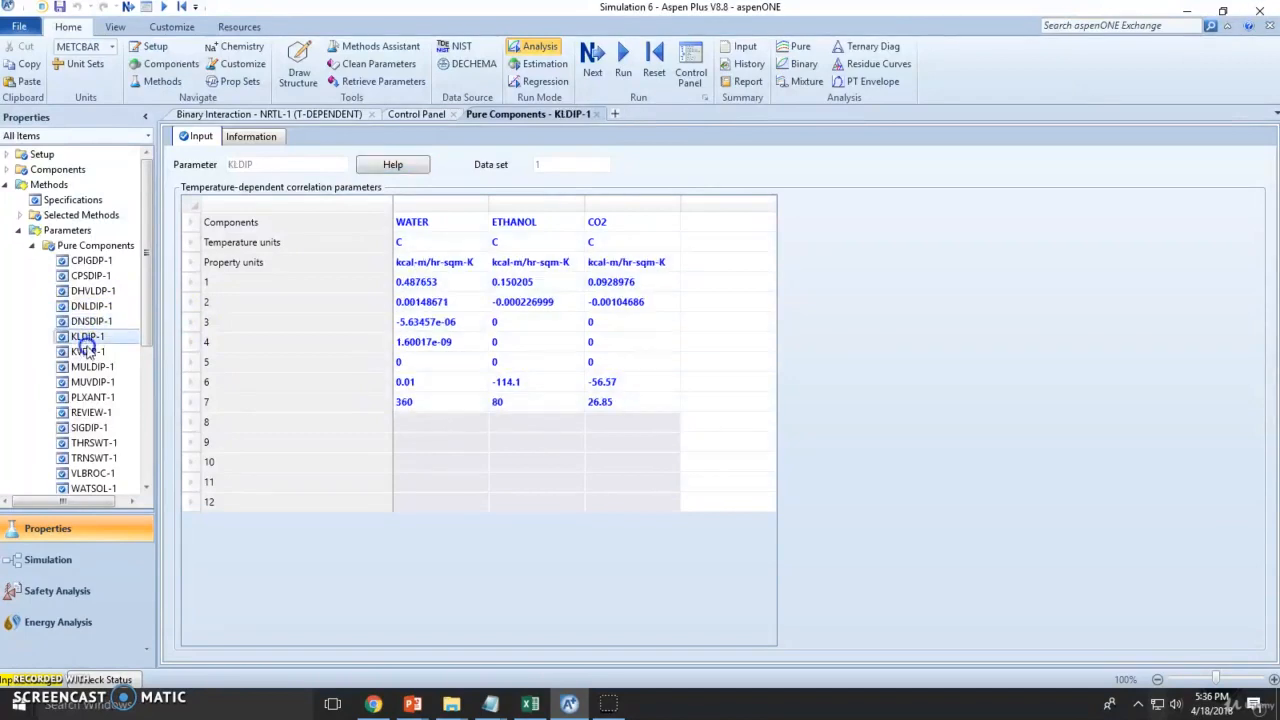
left_click(88, 352)
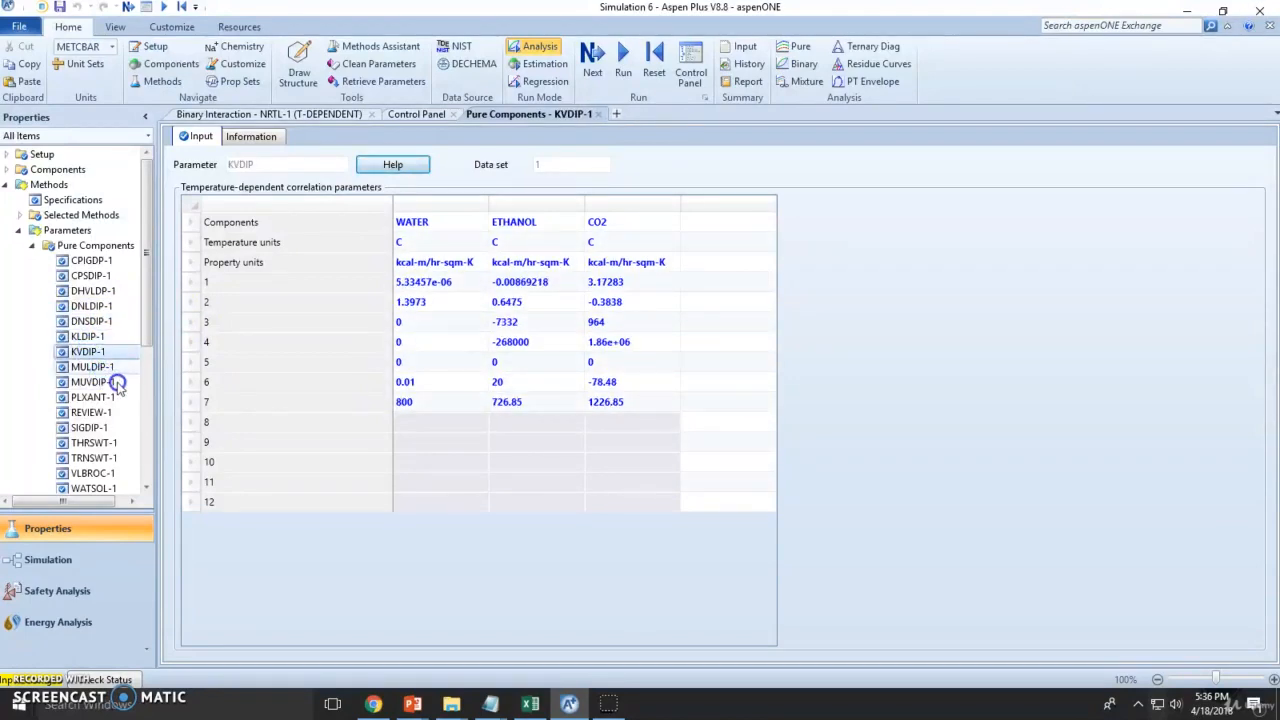
left_click(92, 380)
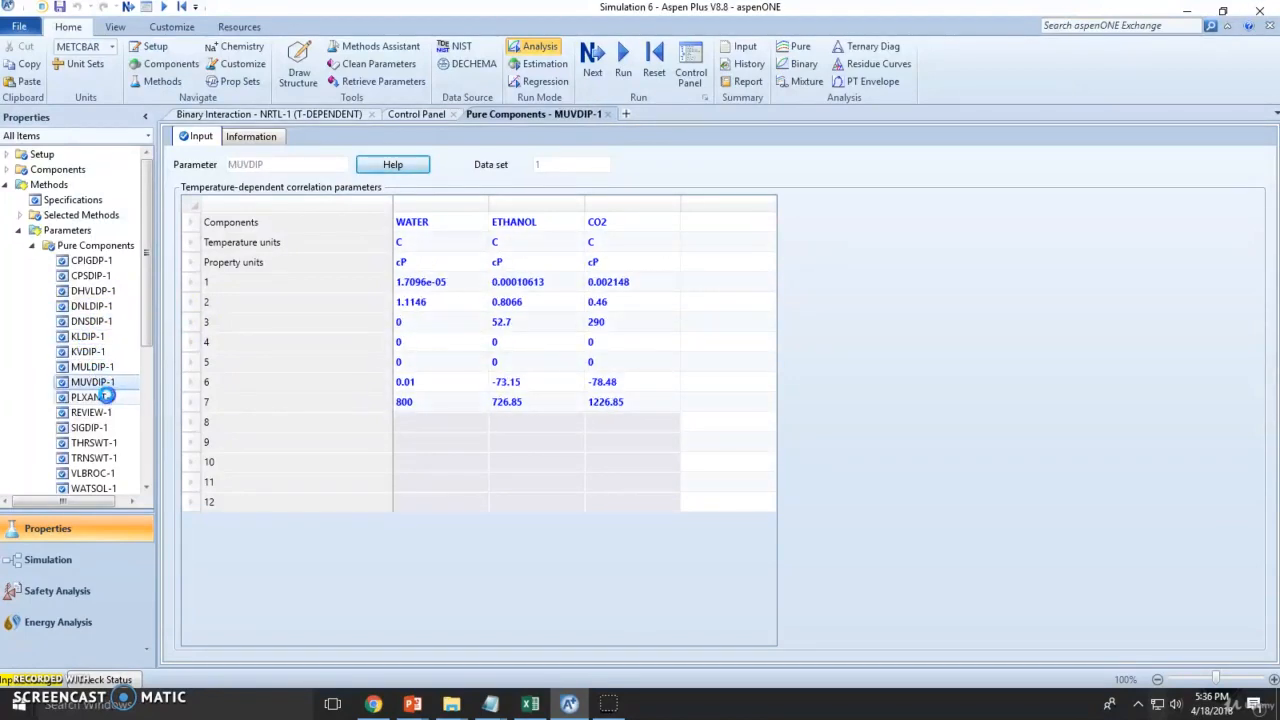
left_click(92, 412)
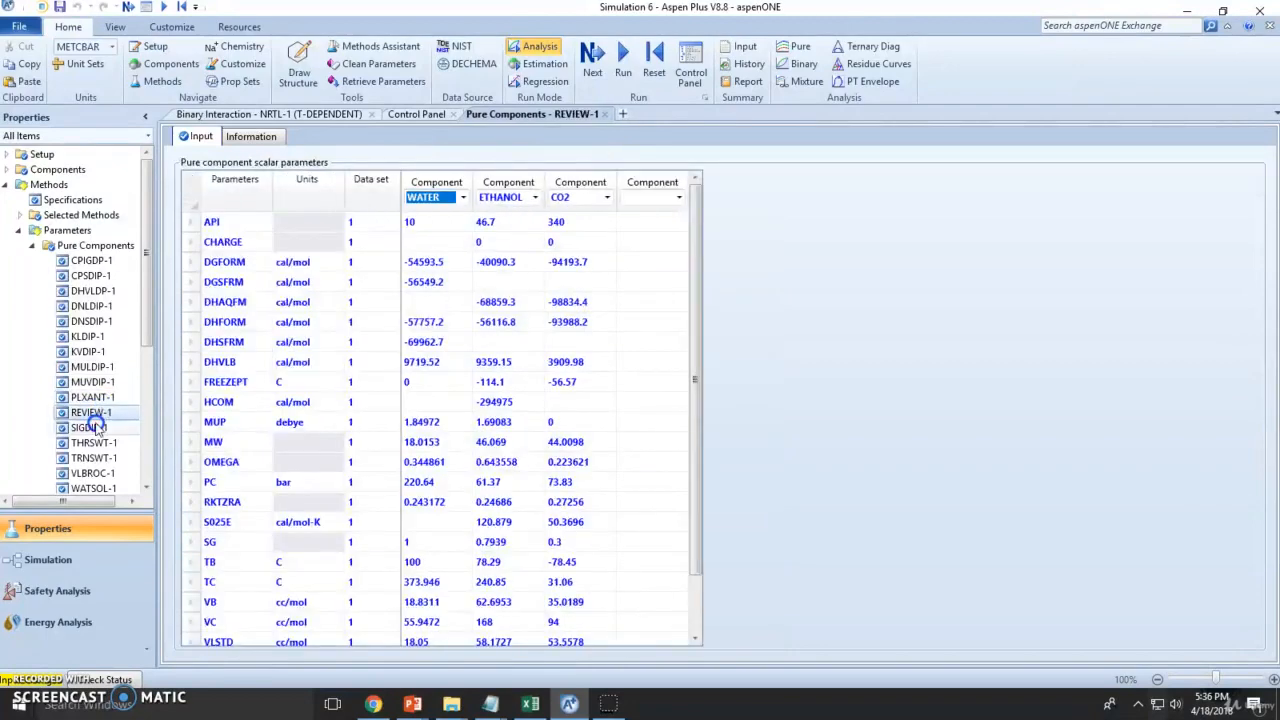
Review the SIGDIP-1 surface tension, KLDIP-1 and MULDIP-1 liquid viscosity parameters.
left_click(88, 428)
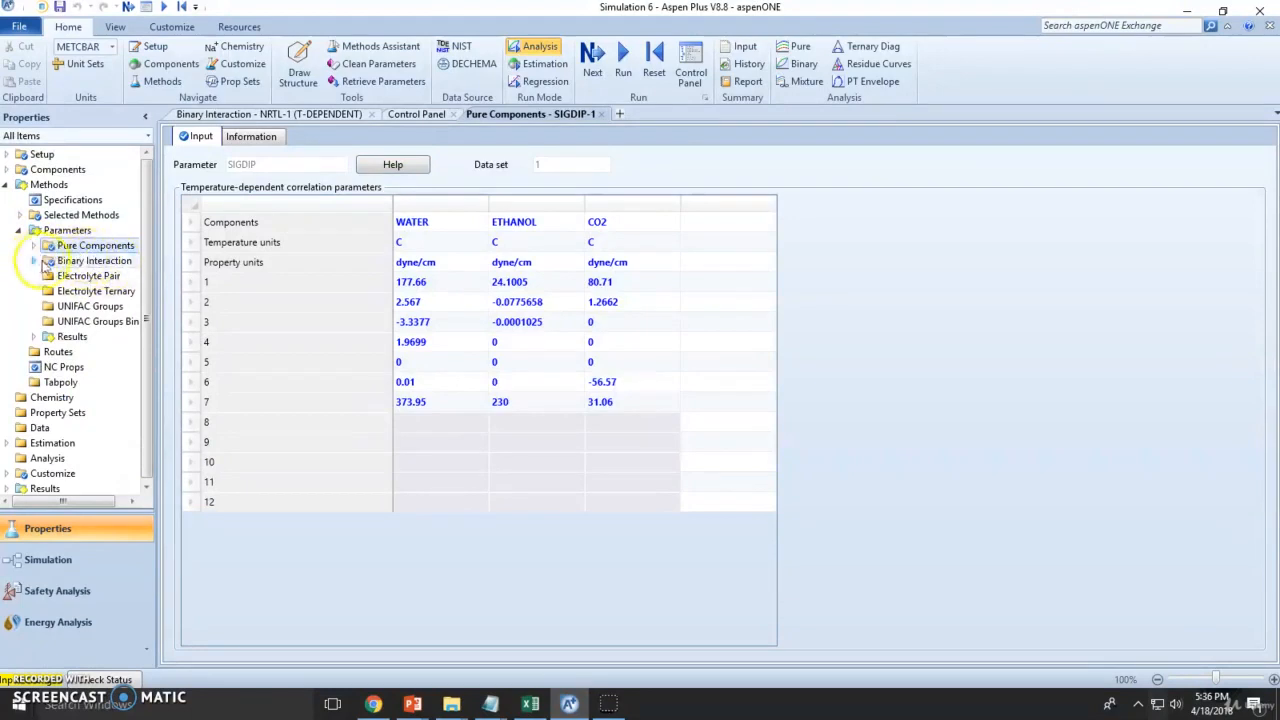
left_click(32, 244)
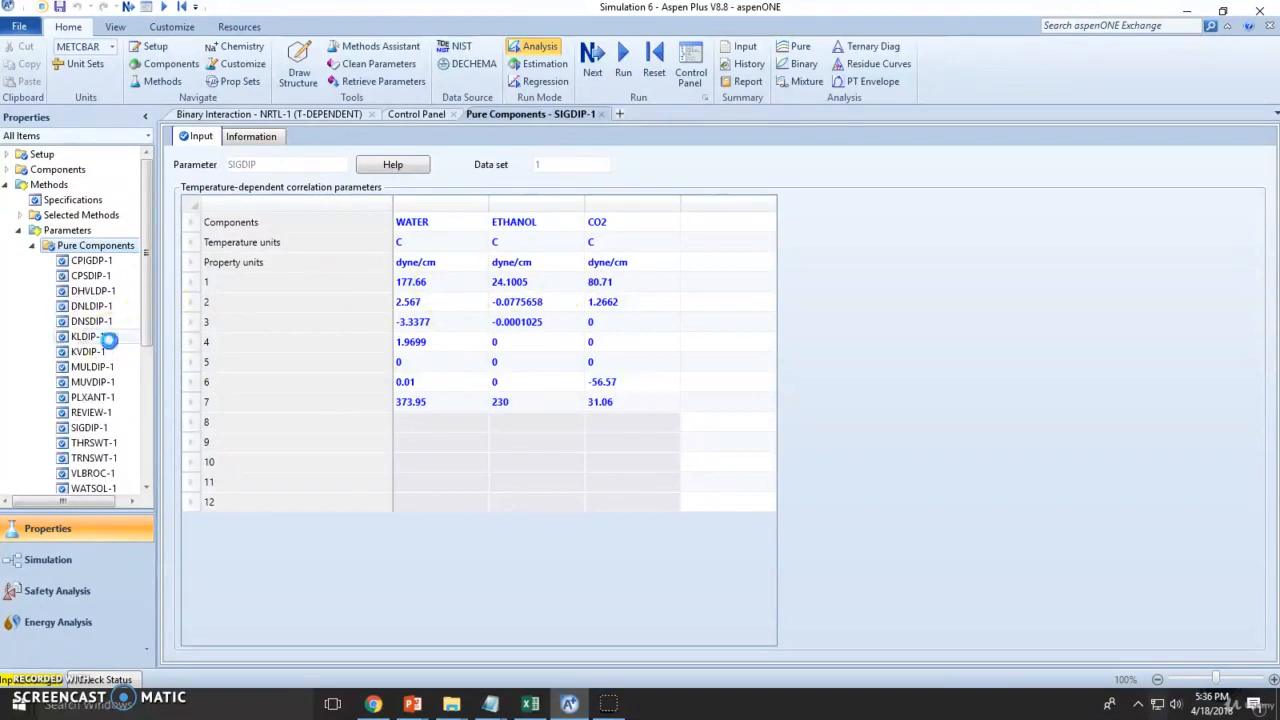
left_click(86, 336)
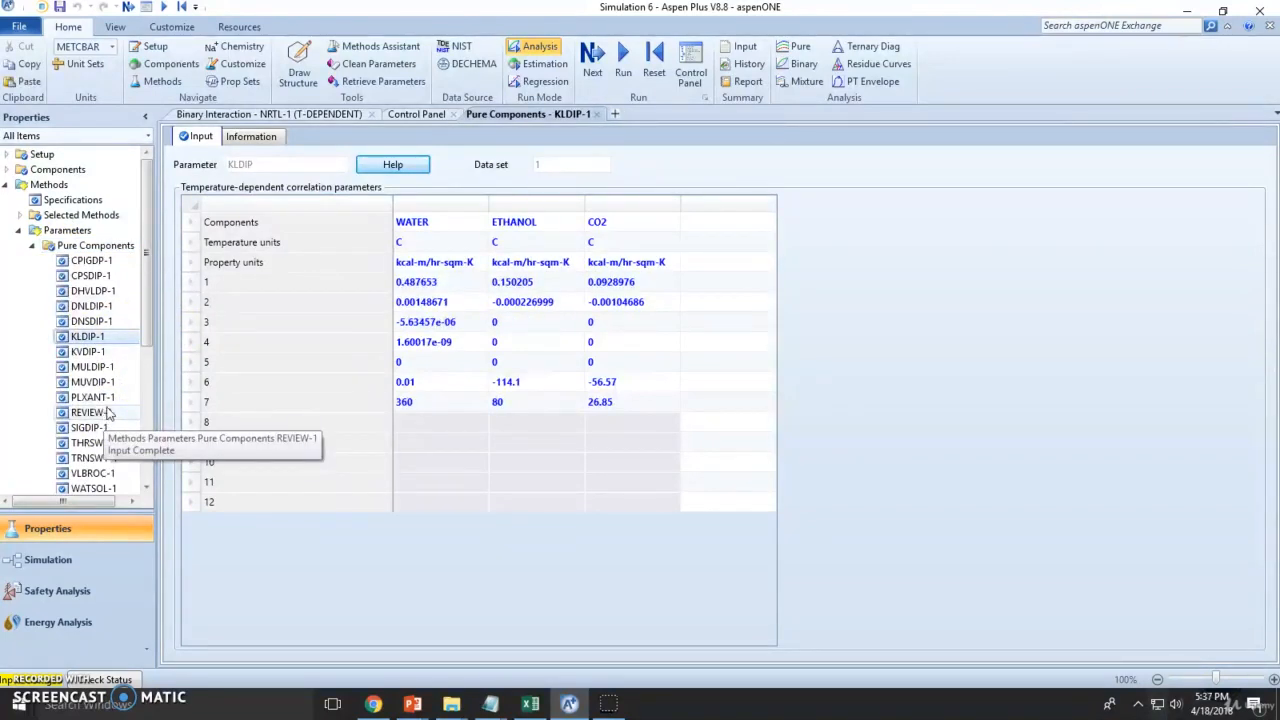
left_click(92, 366)
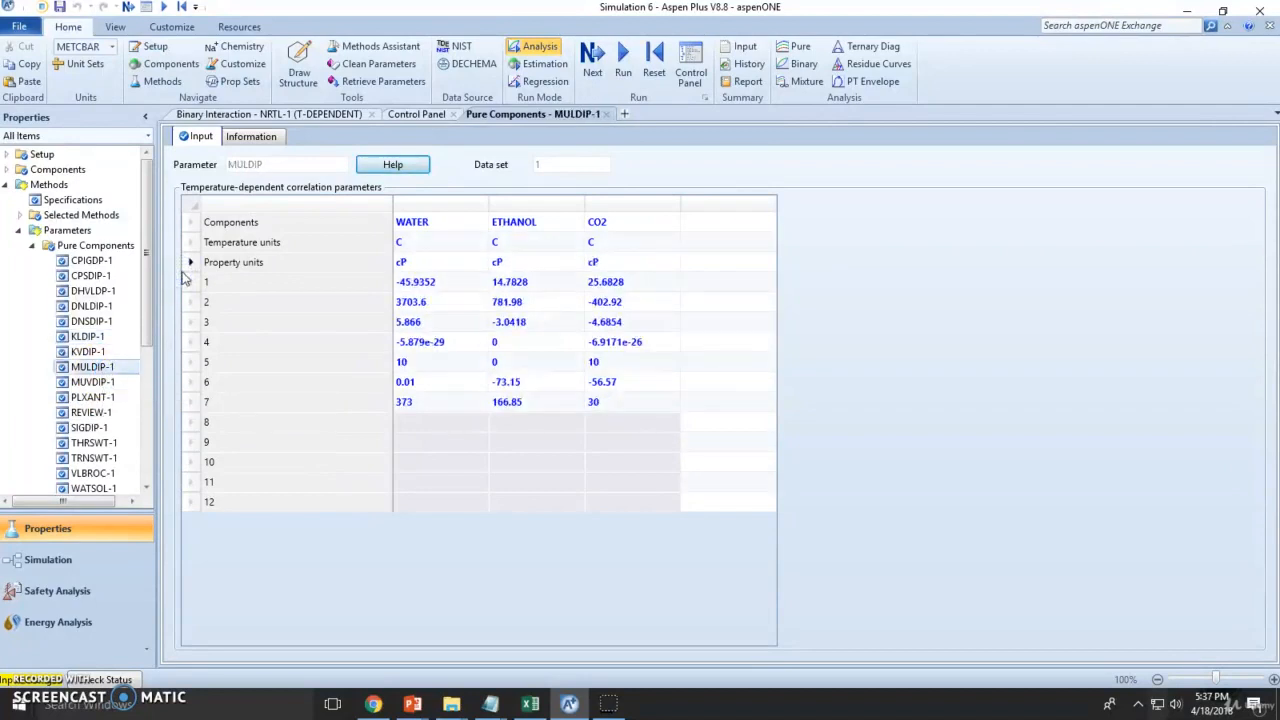